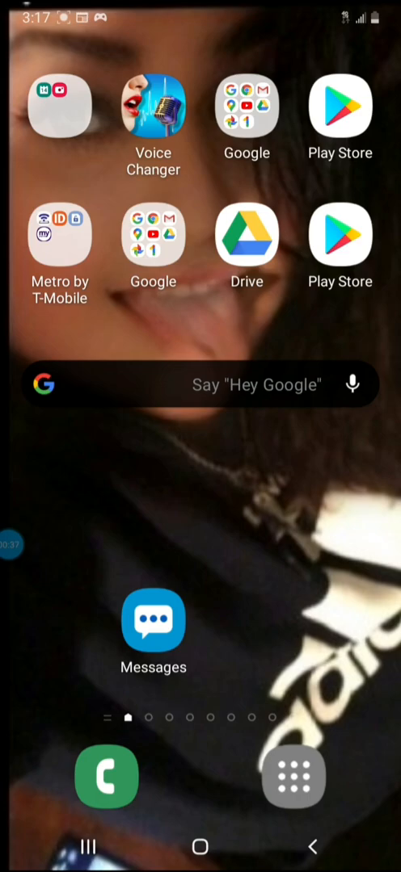
- Search Play Store for 'nvidia geforce now' via the recent search and reach its listing
left_click(340, 105)
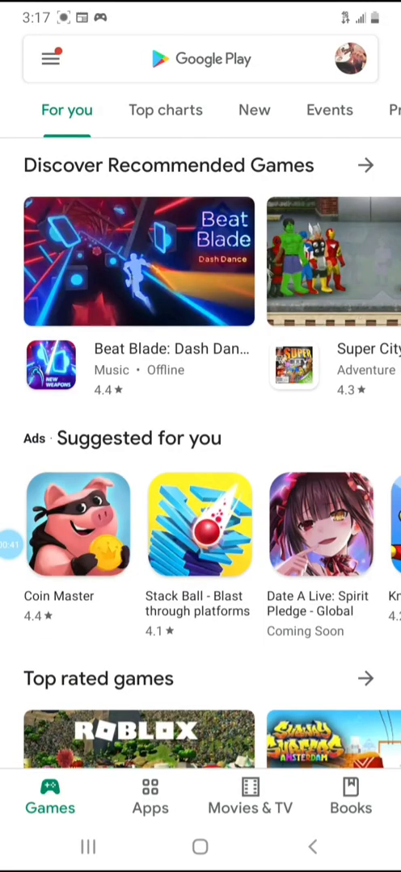
left_click(200, 58)
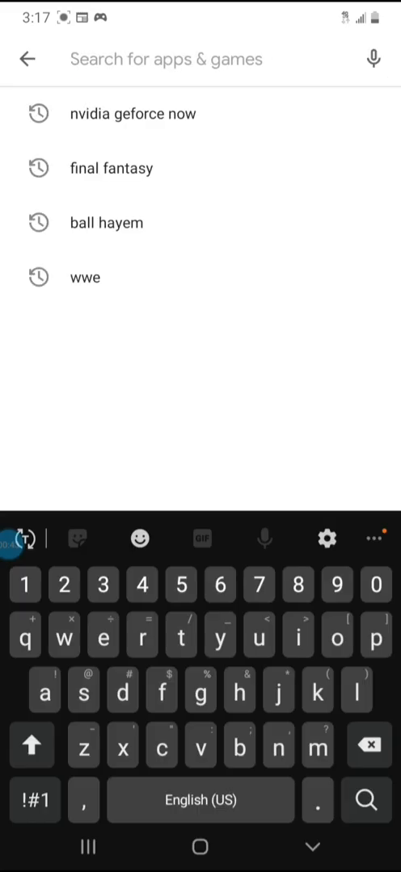
left_click(132, 113)
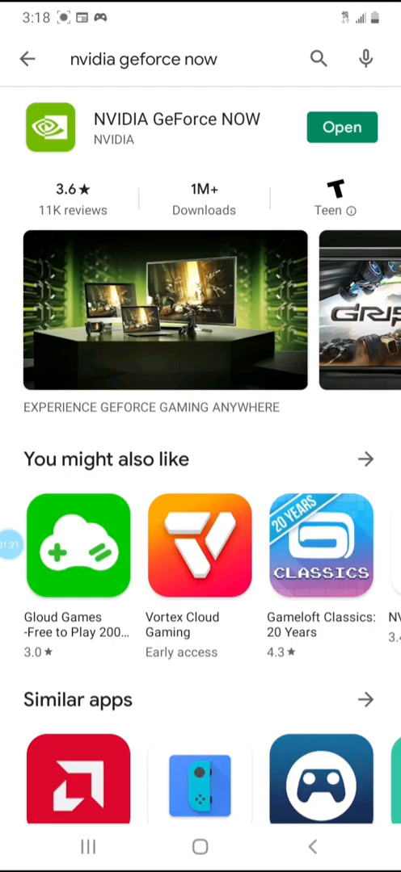
- Launch GeForce NOW and browse the Featured, Action, Racing and other game rows
left_click(341, 128)
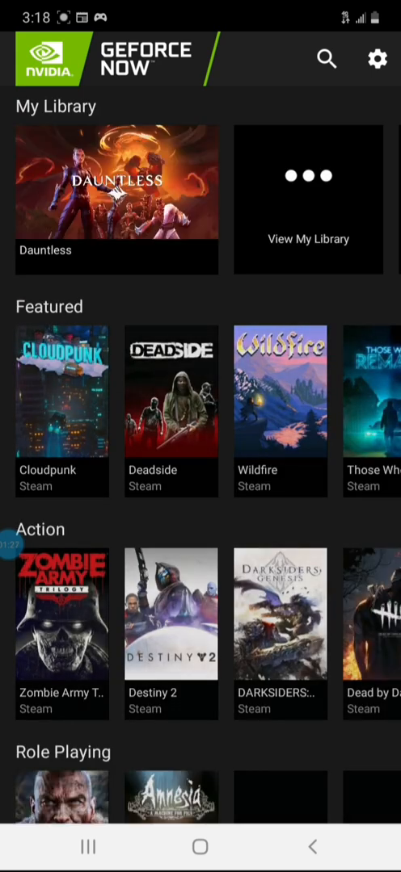
scroll("down", 3)
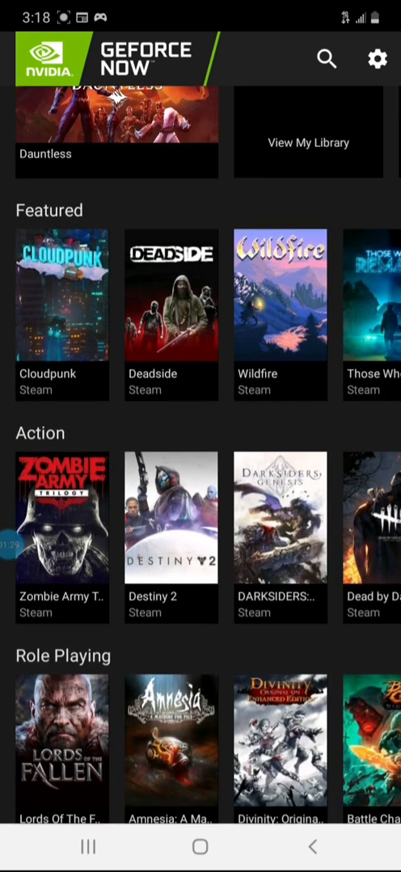
scroll("down", 3)
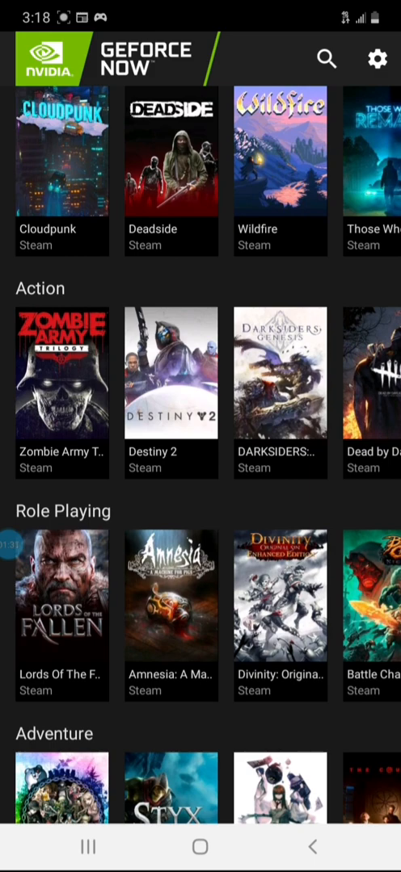
scroll("left", 3)
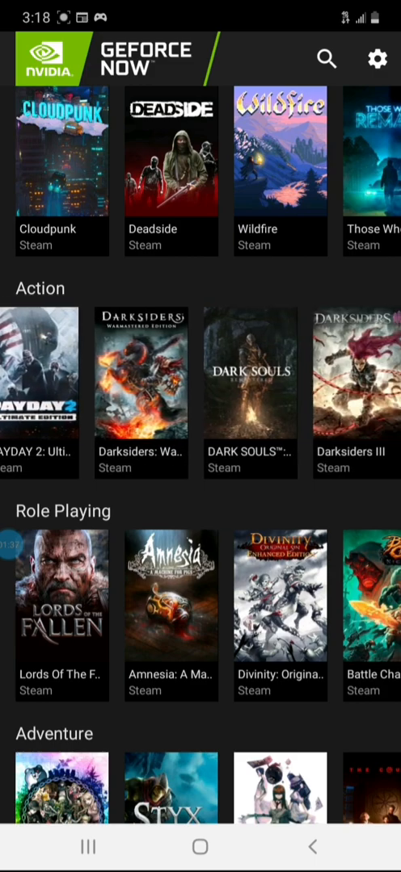
scroll("down", 3)
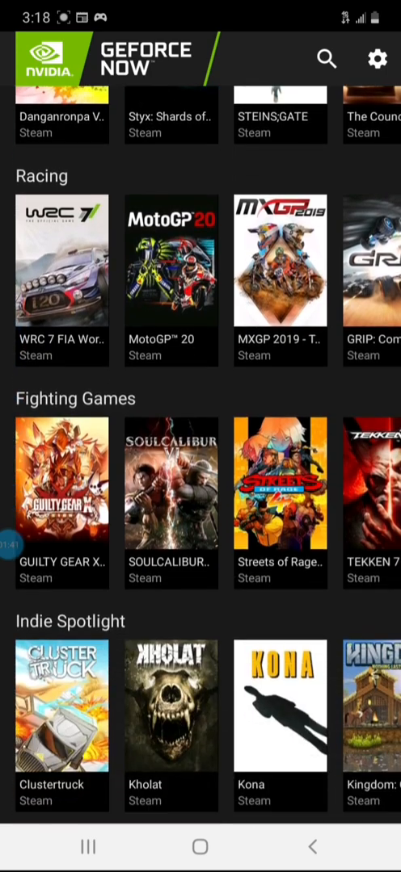
scroll("left", 3)
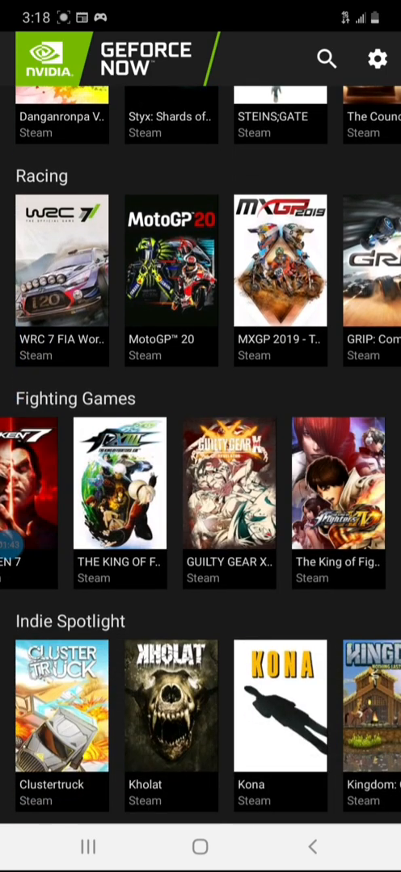
scroll("left", 3)
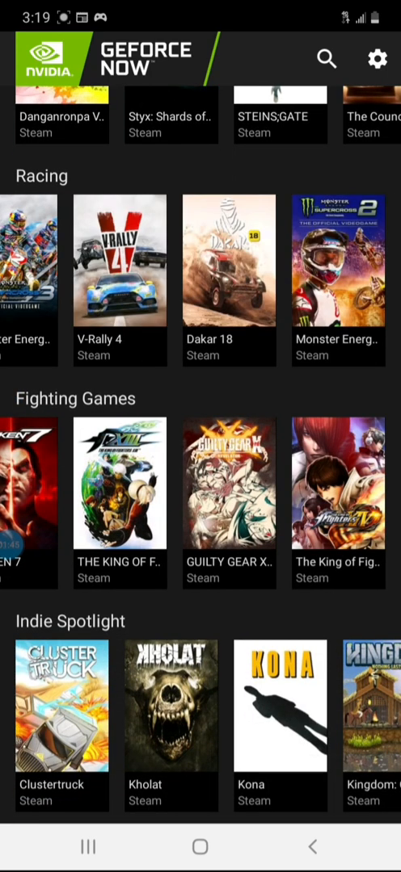
scroll("down", 3)
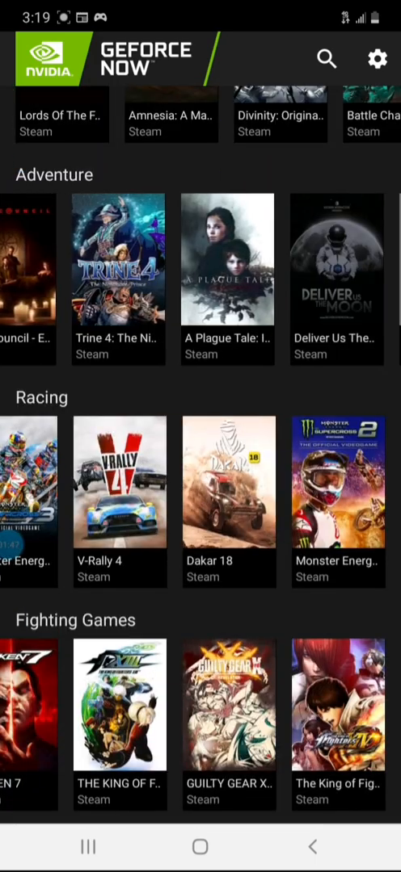
scroll("down", 3)
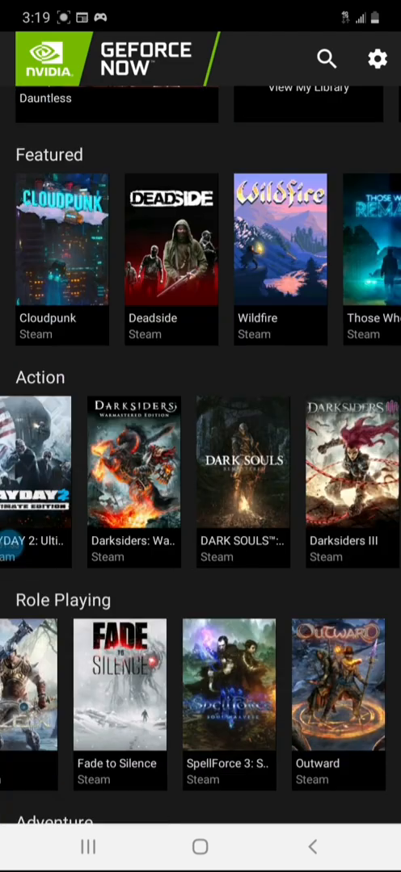
scroll("down", 3)
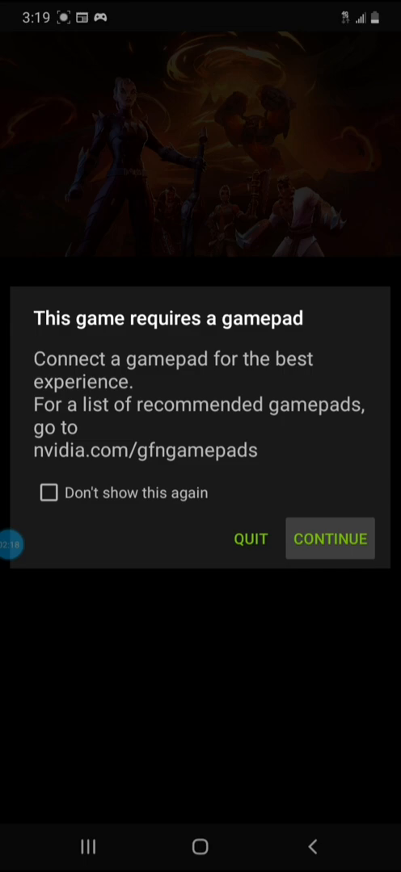
- Continue past the 'This game requires a gamepad' notice so Dauntless starts loading
left_click(330, 539)
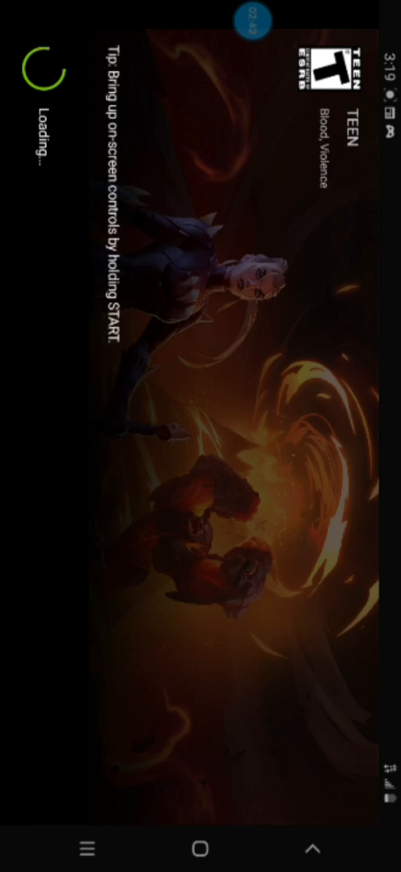